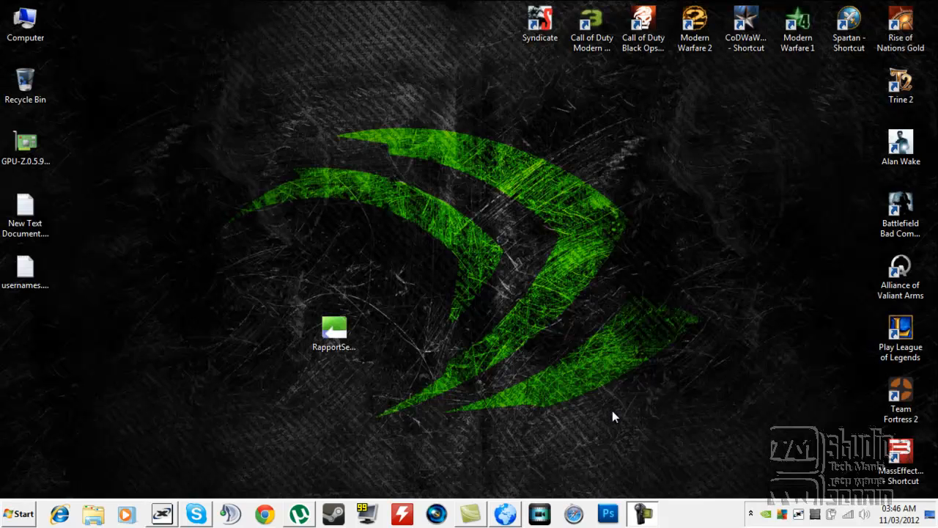
mouse_move(534, 277)
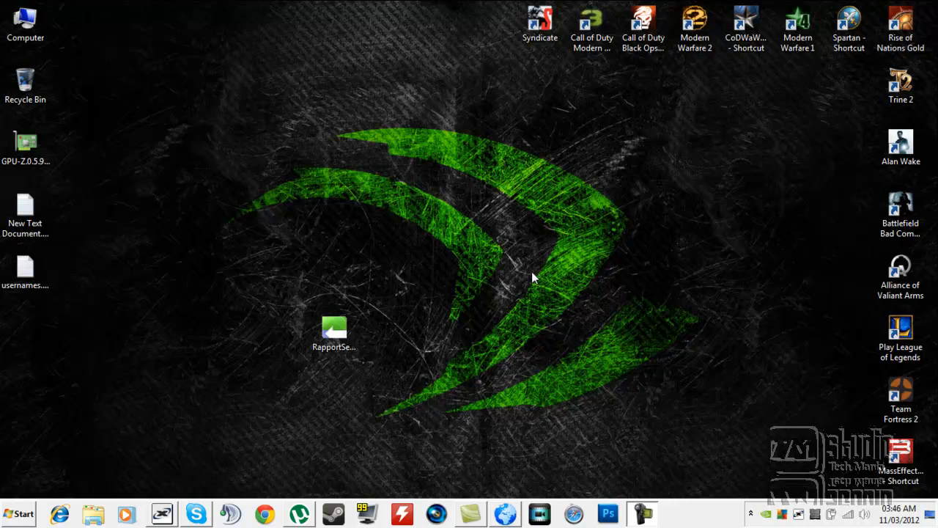
mouse_move(452, 244)
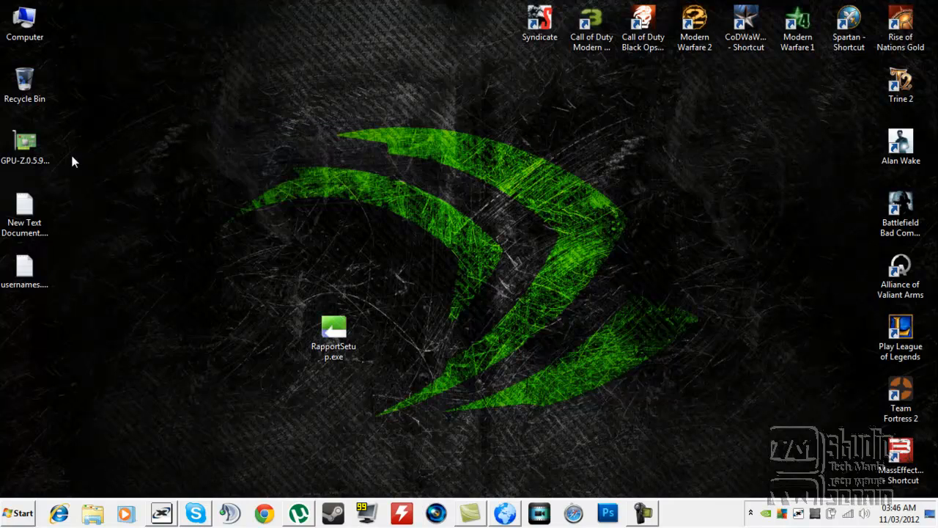
mouse_move(212, 192)
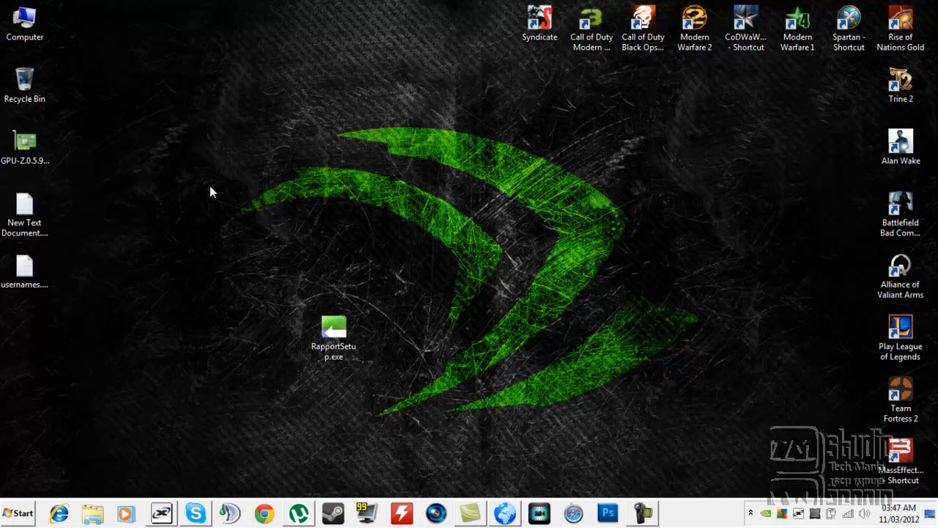
mouse_move(374, 330)
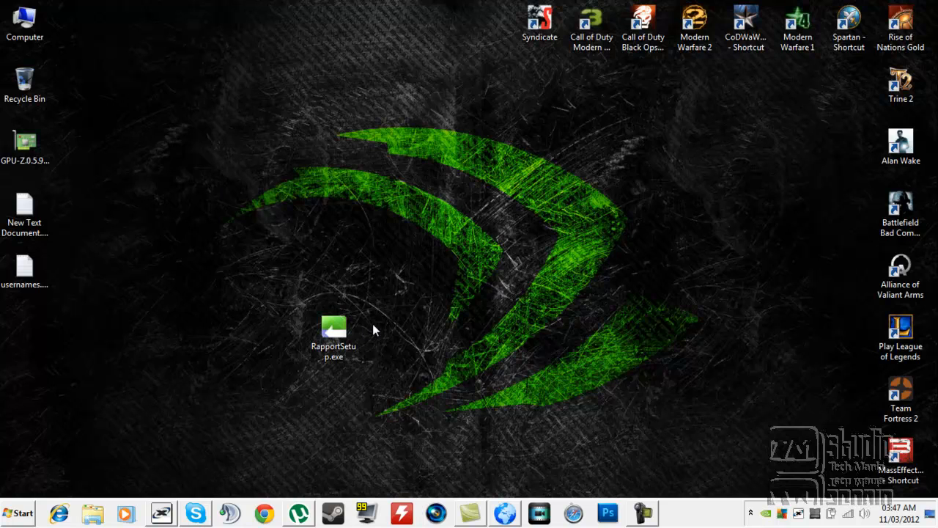
mouse_move(286, 284)
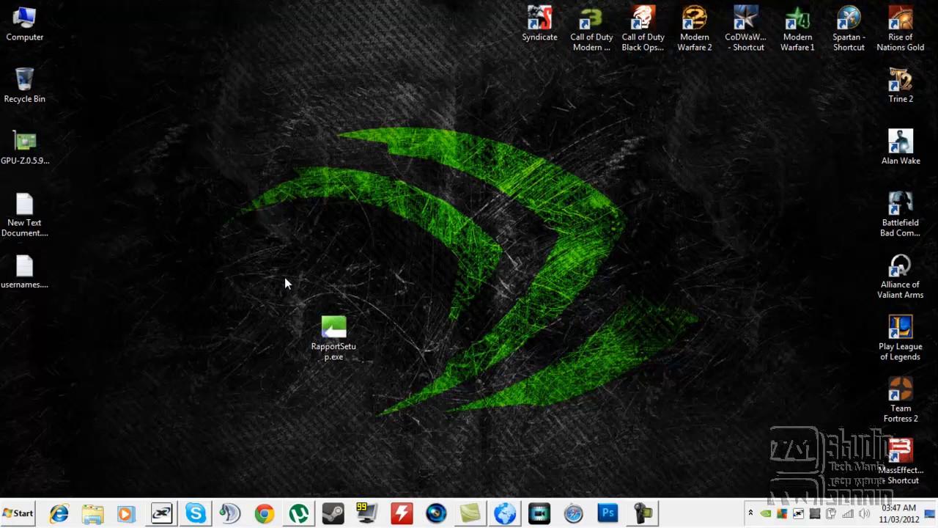
mouse_move(299, 288)
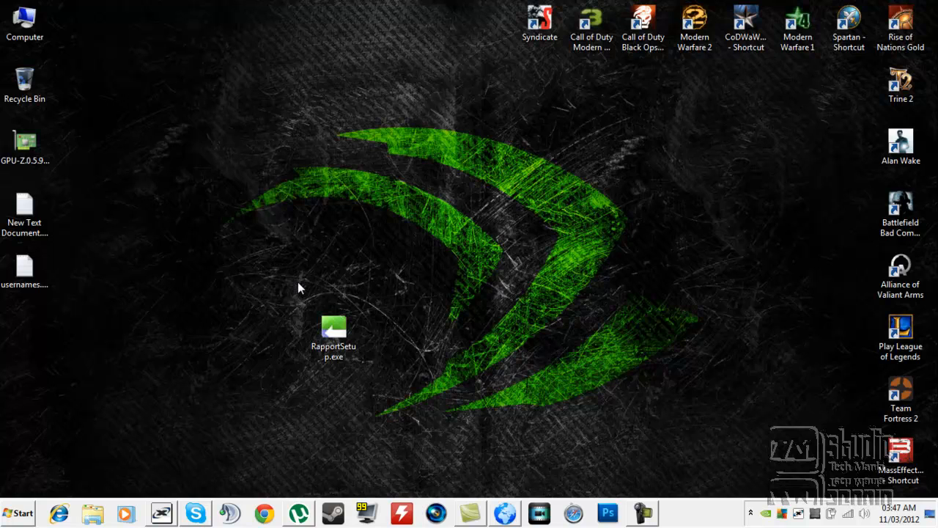
mouse_move(267, 285)
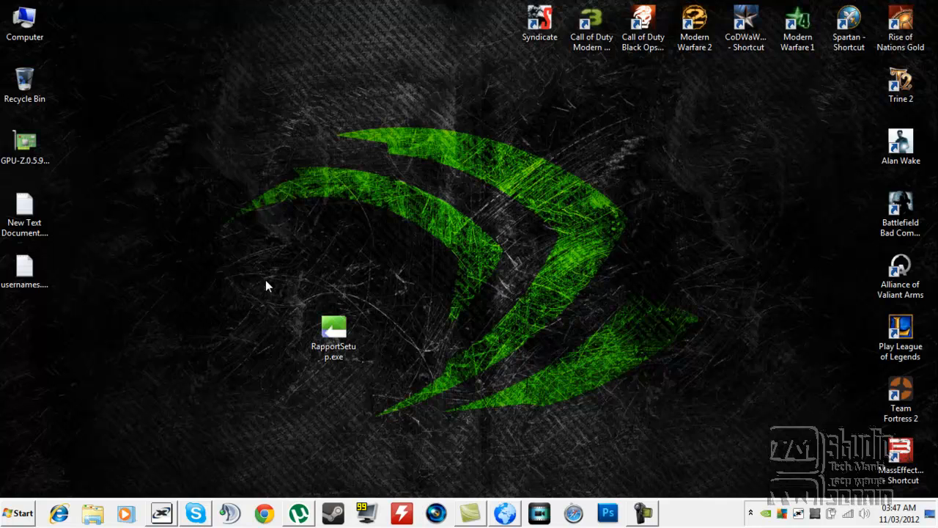
mouse_move(359, 213)
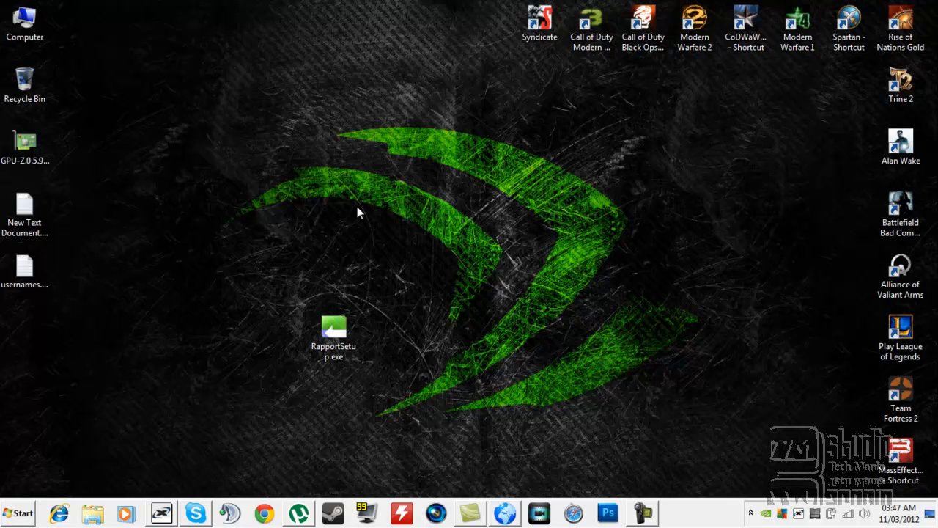
Step: Drag the RapportSetup.exe installer icon up near the top of the desktop
click(334, 334)
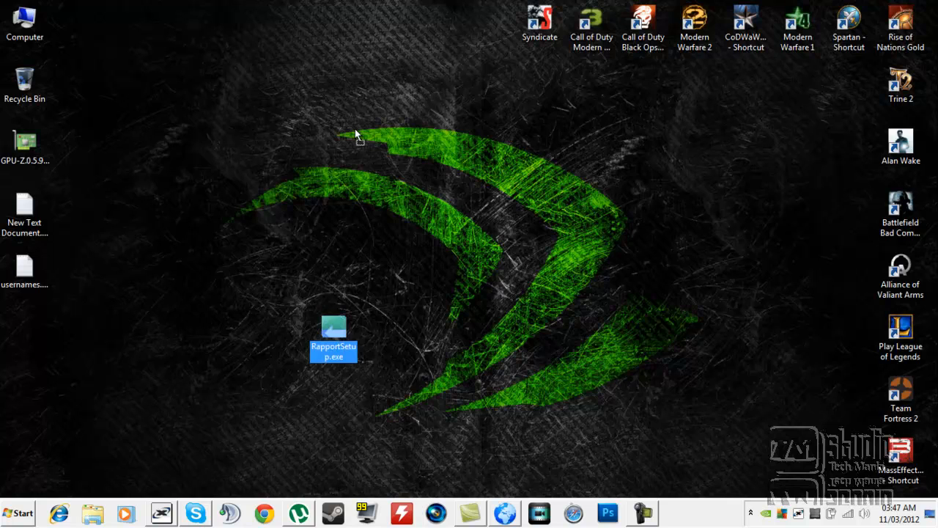
drag(333, 341, 333, 88)
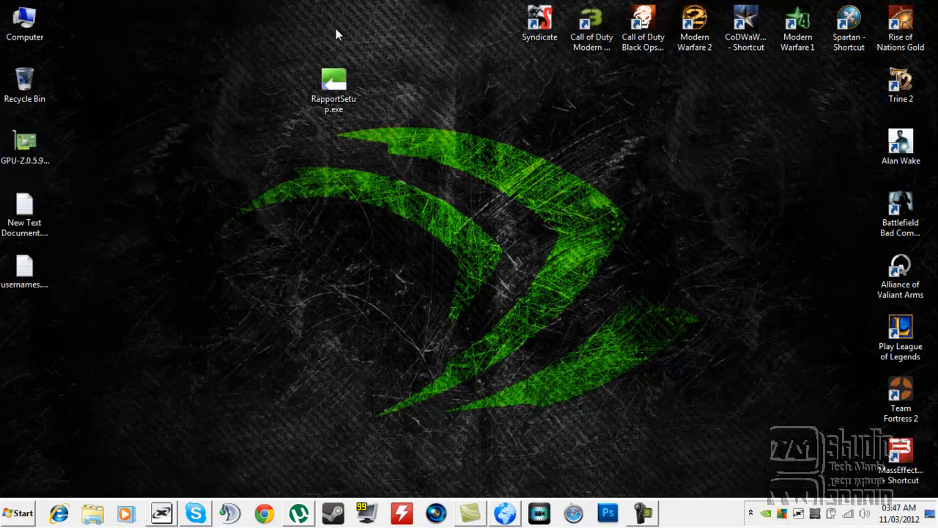
mouse_move(388, 130)
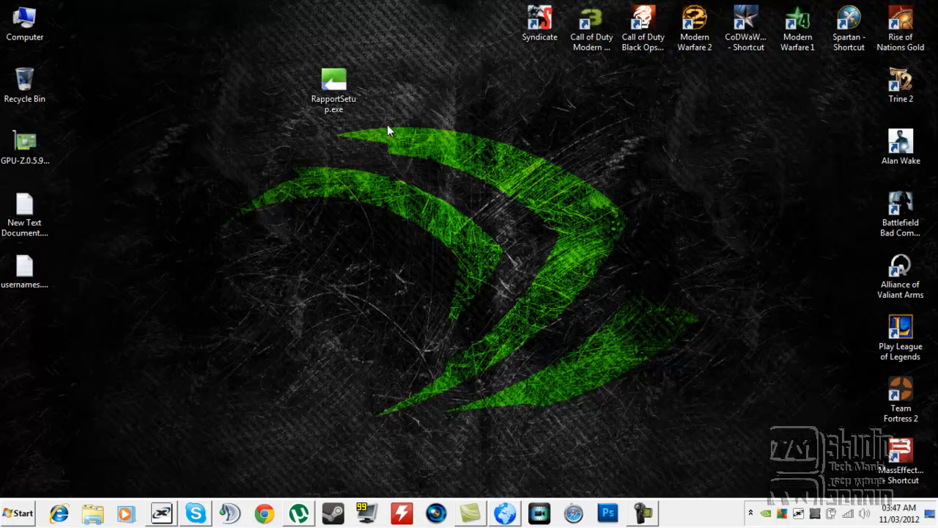
double_click(333, 81)
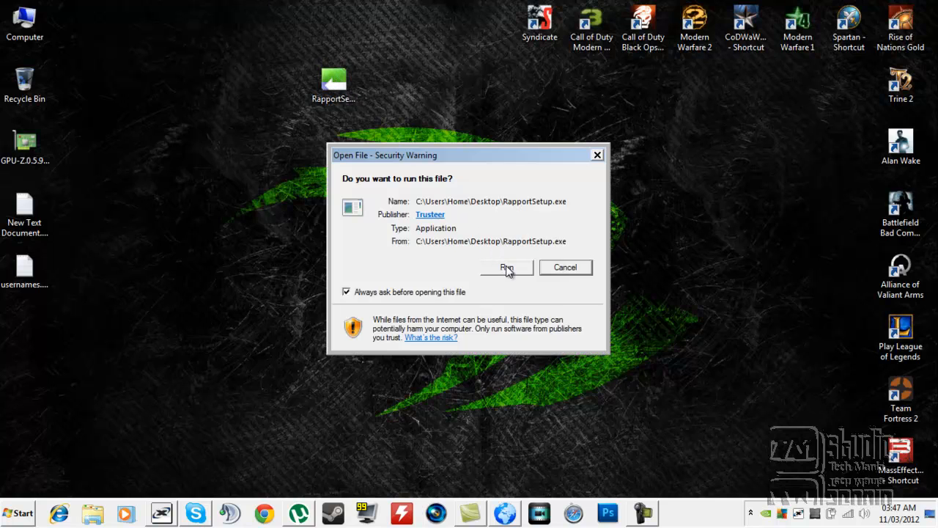
click(506, 267)
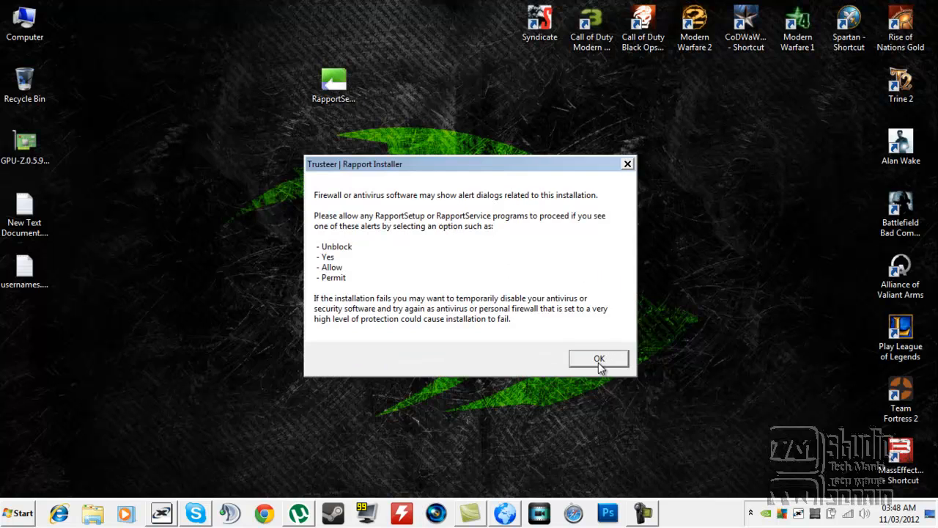
mouse_move(353, 164)
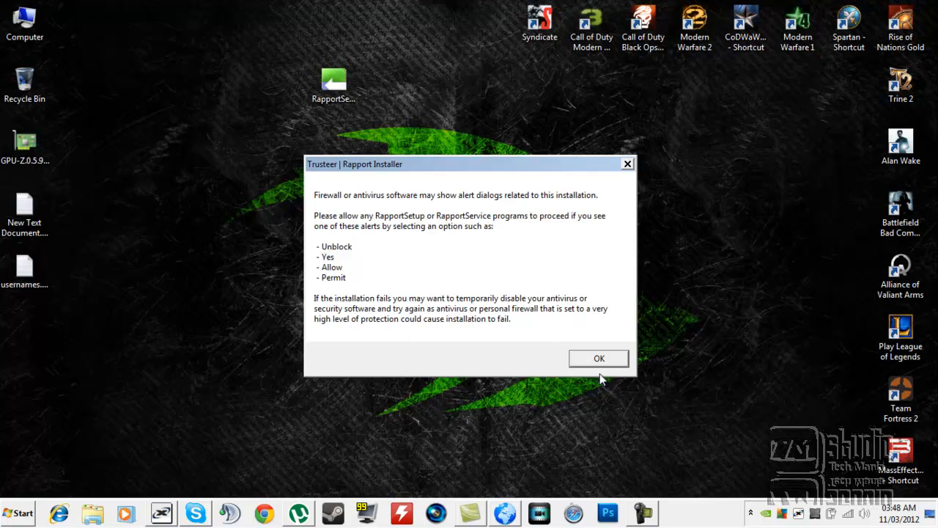
click(598, 358)
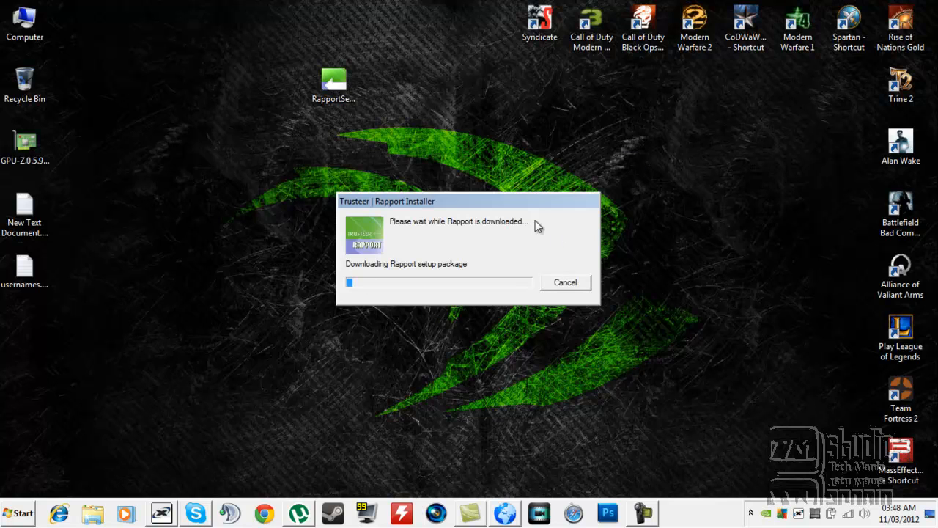
click(565, 282)
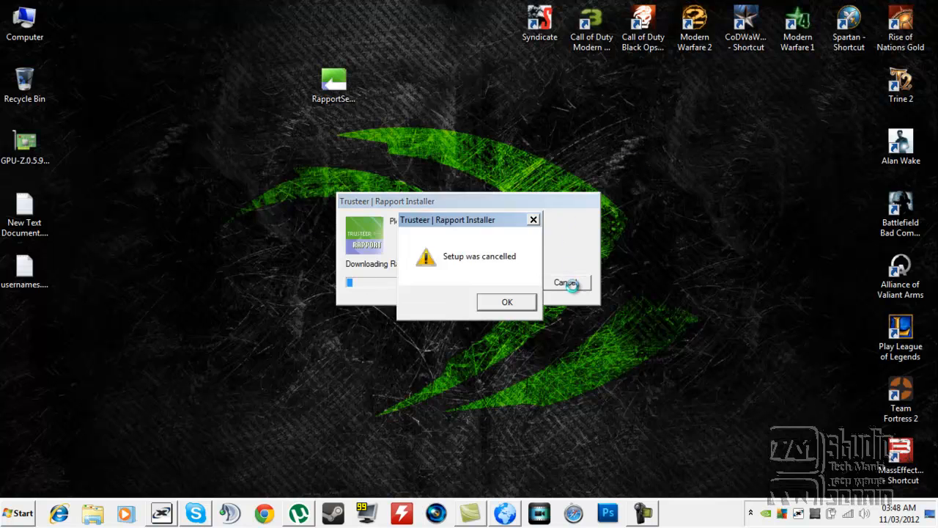
click(506, 301)
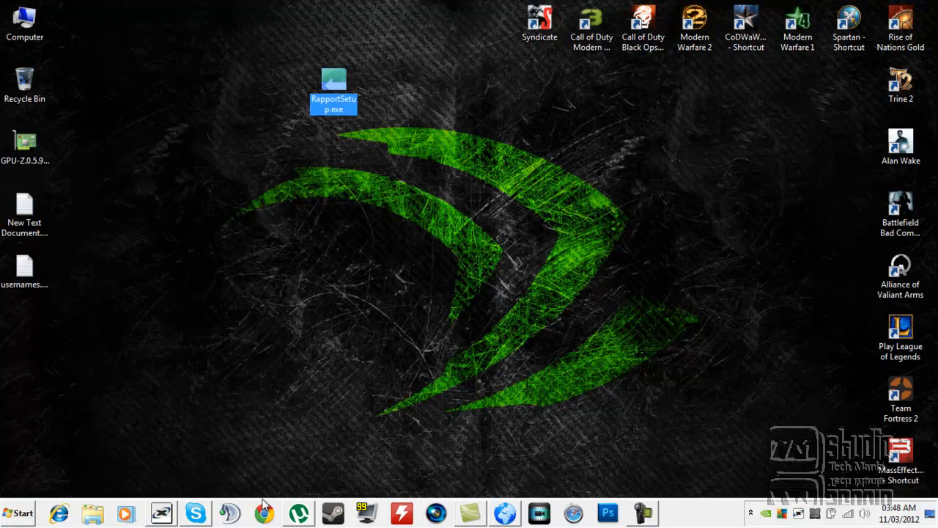
Step: Launch Chrome on the Google UK homepage, then open a new most-visited-sites tab
click(264, 512)
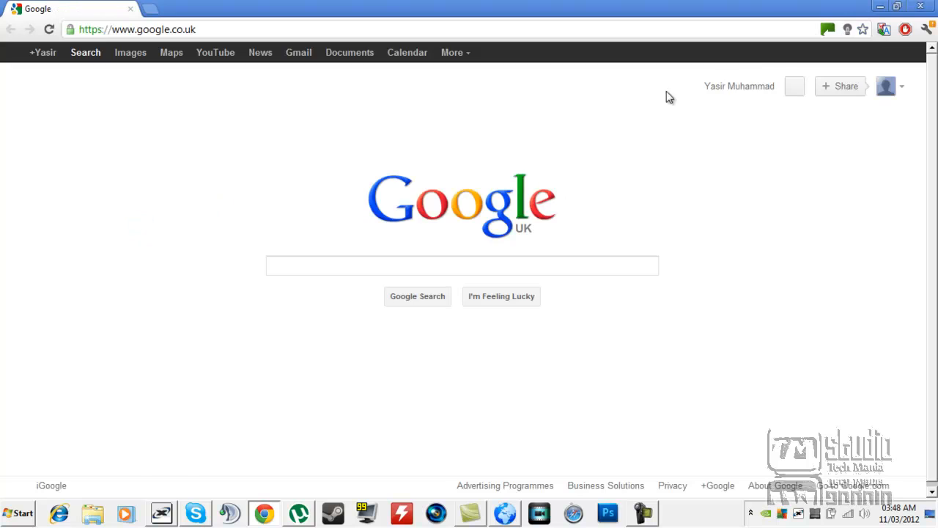
click(827, 29)
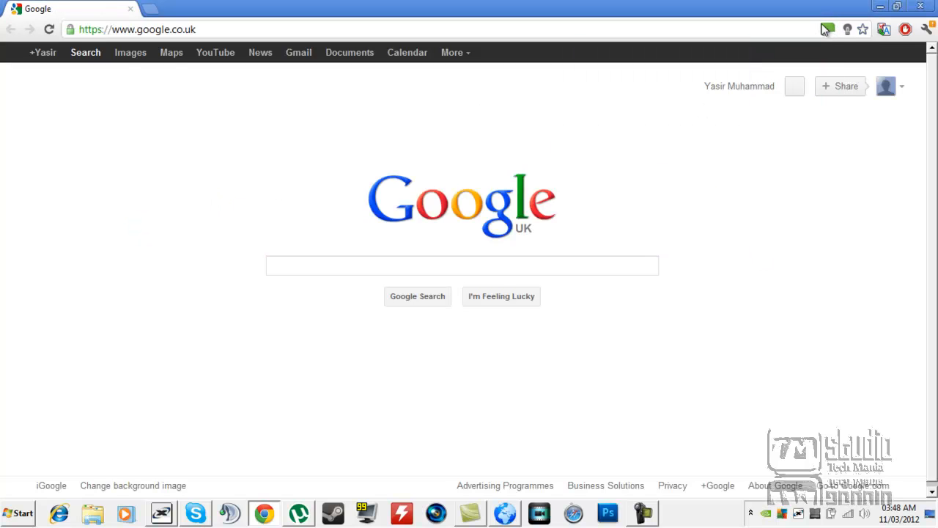
click(827, 30)
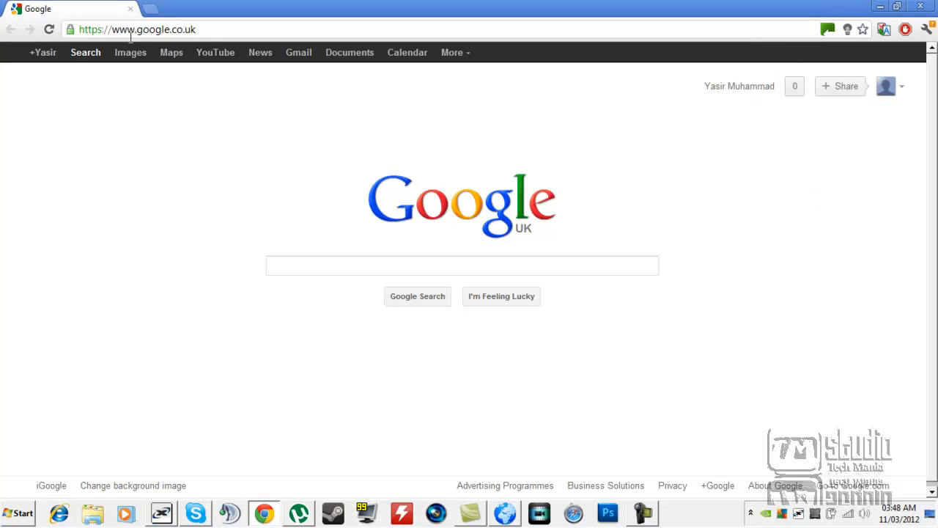
click(150, 8)
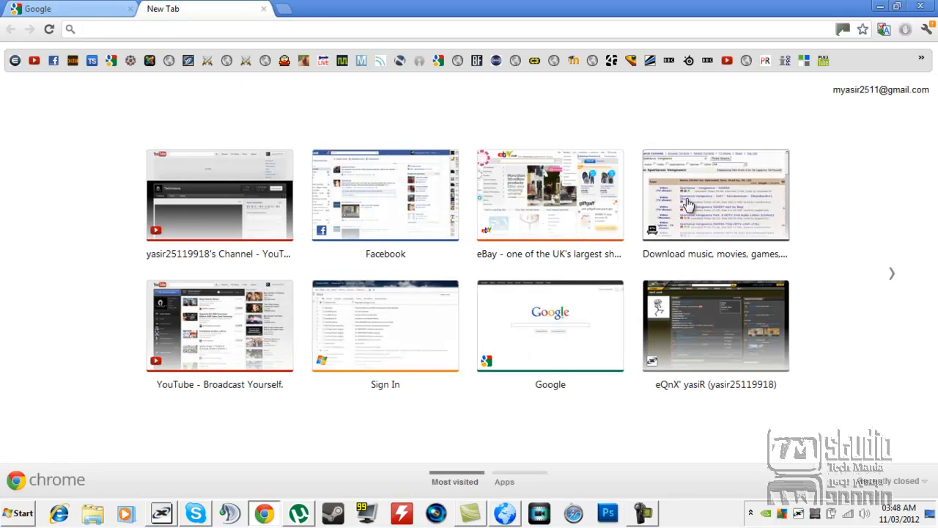
click(715, 194)
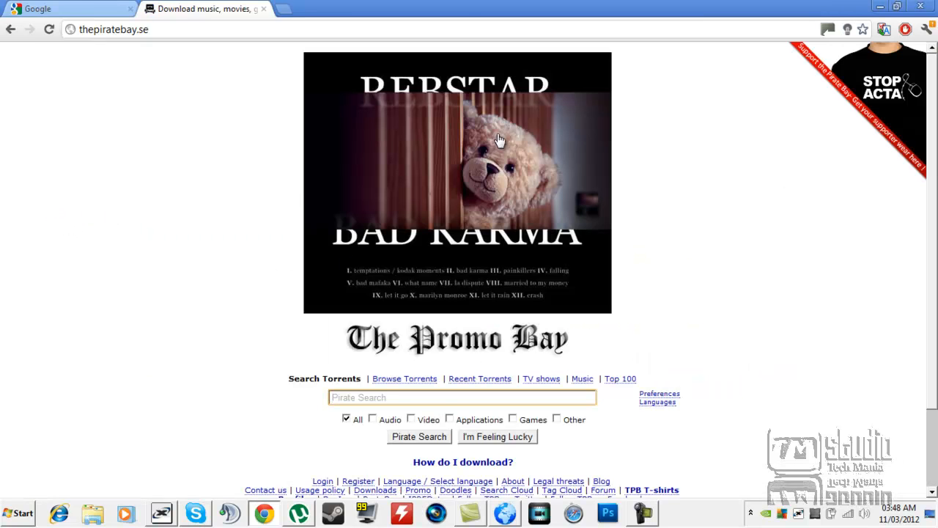
mouse_move(233, 106)
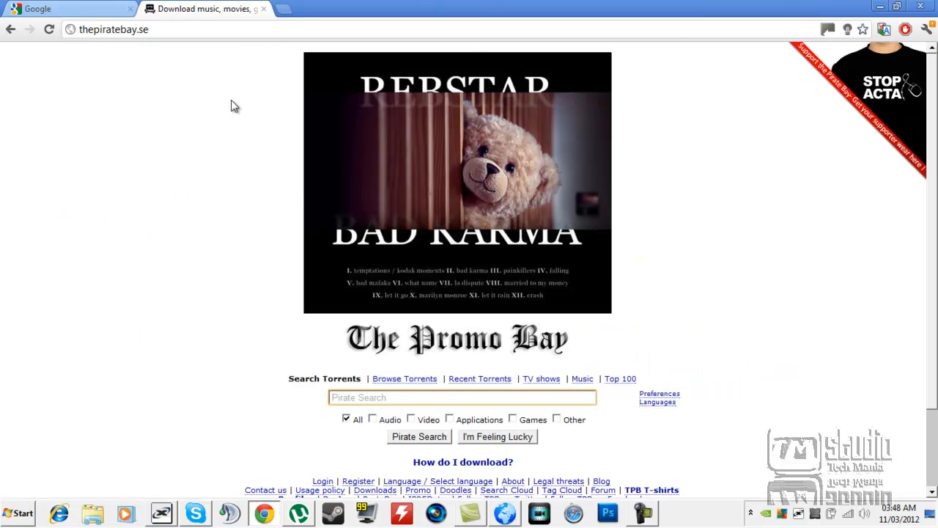
mouse_move(793, 123)
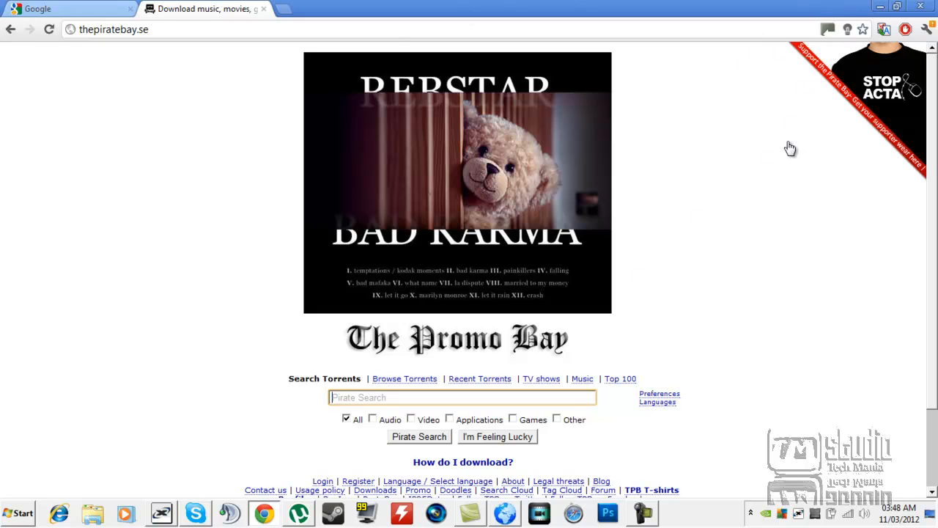
mouse_move(827, 35)
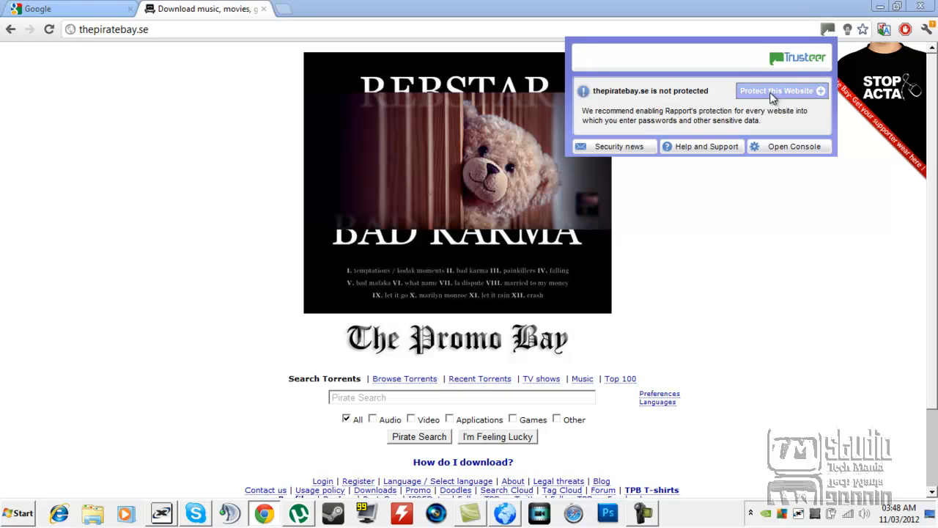
mouse_move(764, 101)
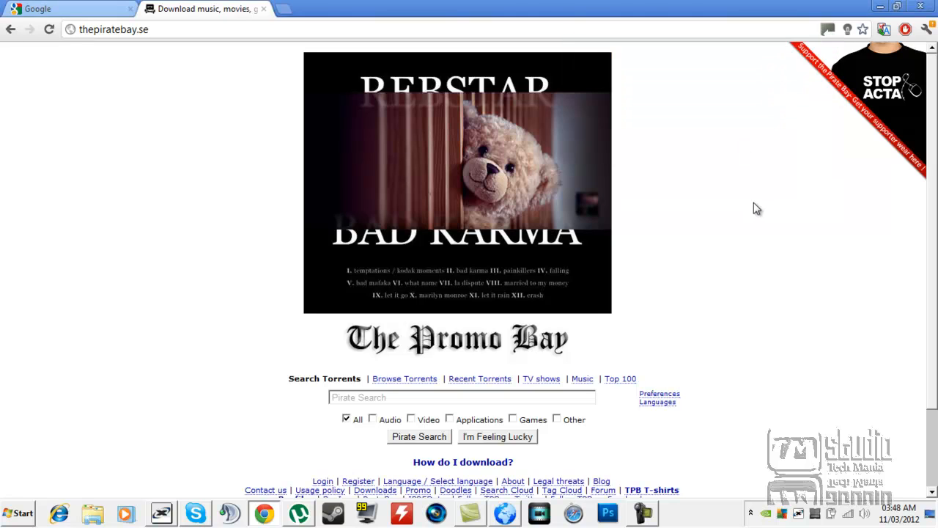
mouse_move(722, 229)
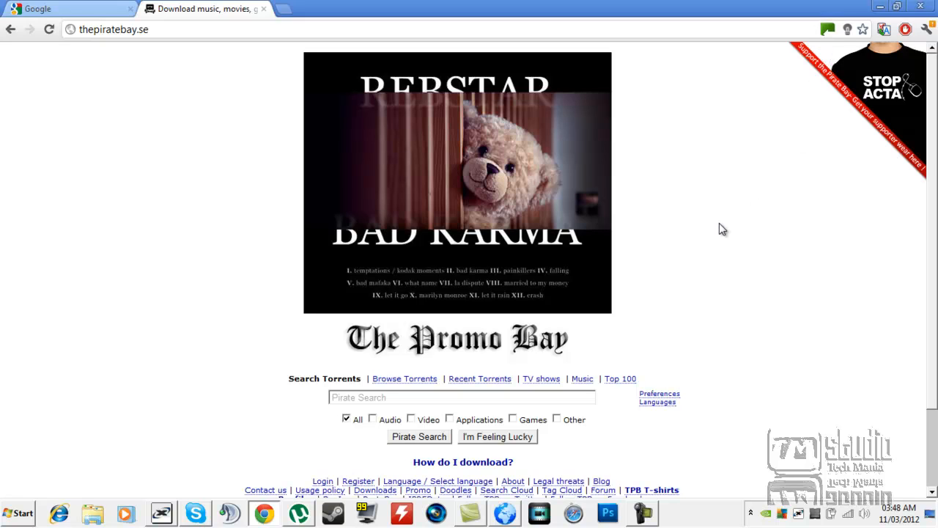
mouse_move(696, 211)
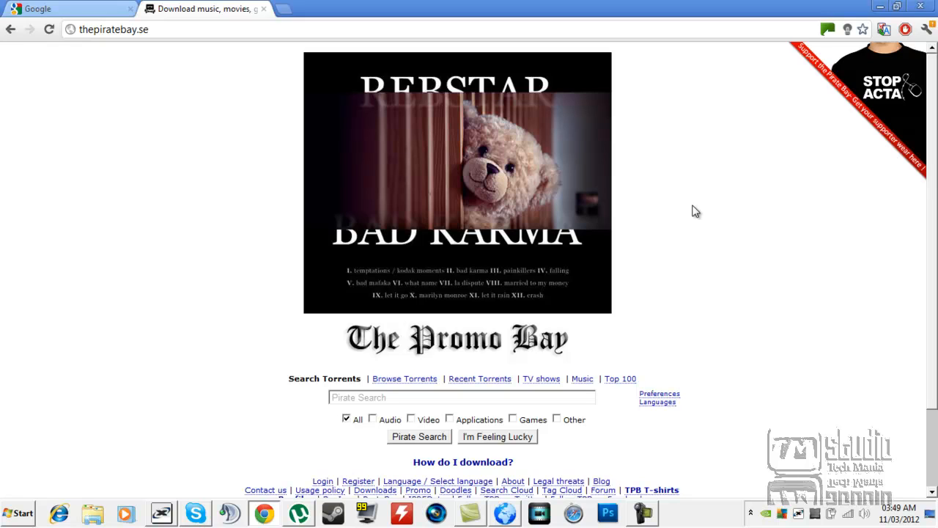
mouse_move(181, 55)
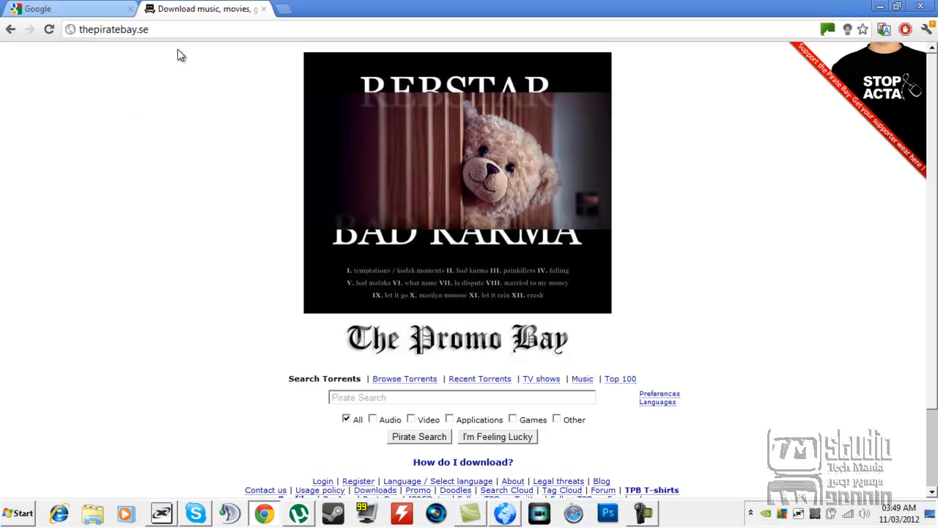
mouse_move(827, 29)
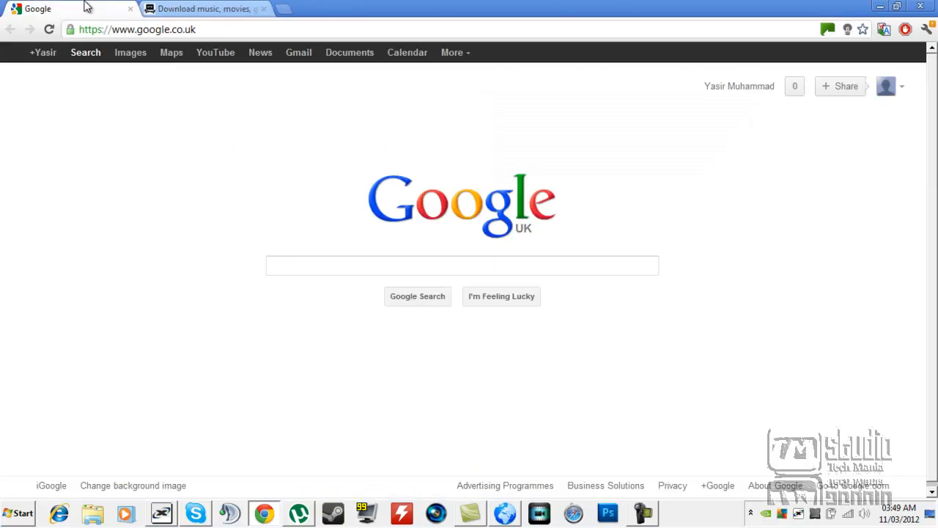
Step: Open YouTube's homepage from a new tab's thumbnail, then switch back to Google UK
click(284, 9)
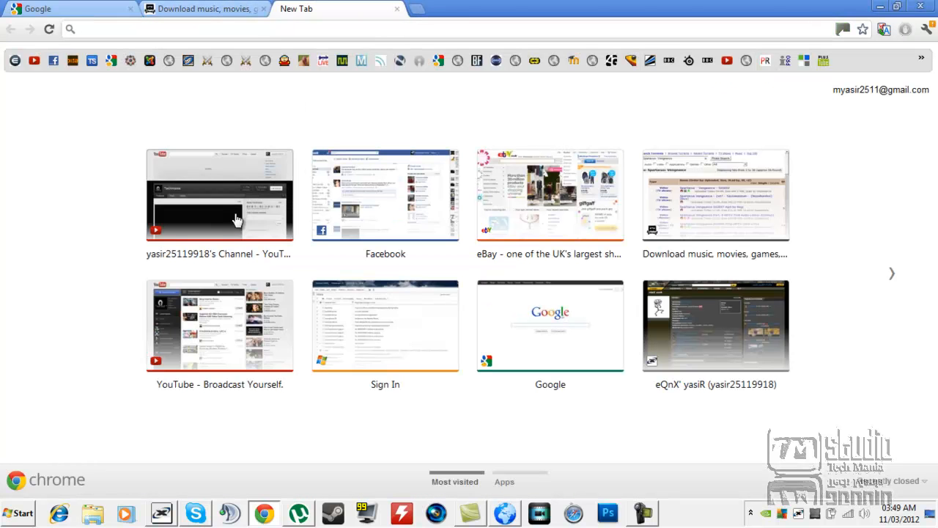
click(219, 194)
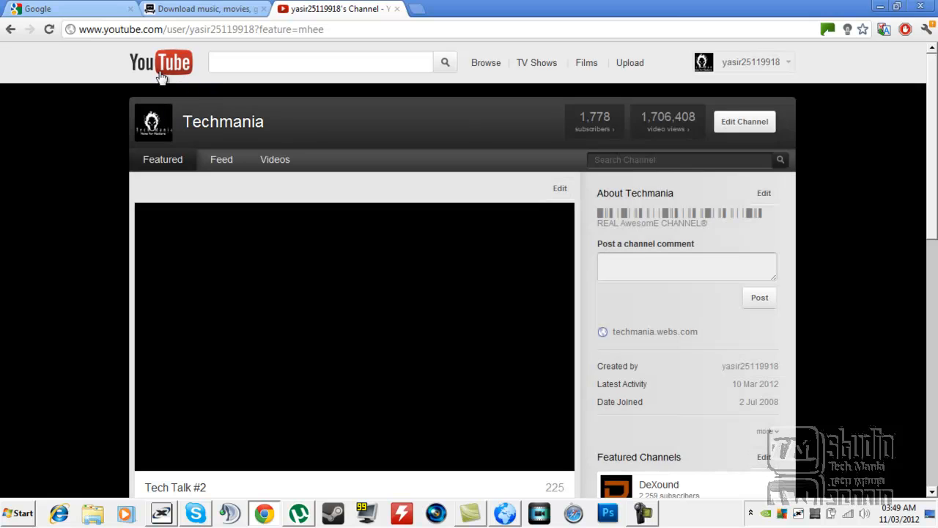
click(354, 337)
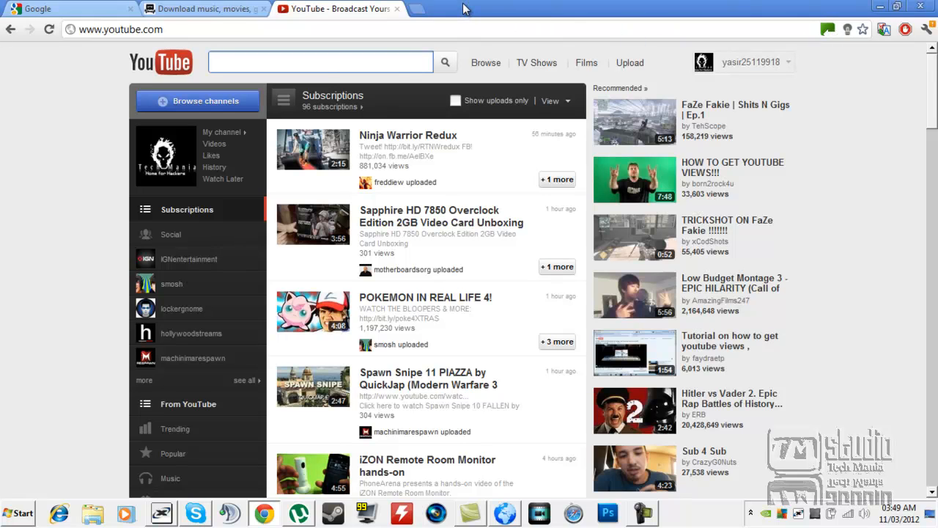
mouse_move(469, 19)
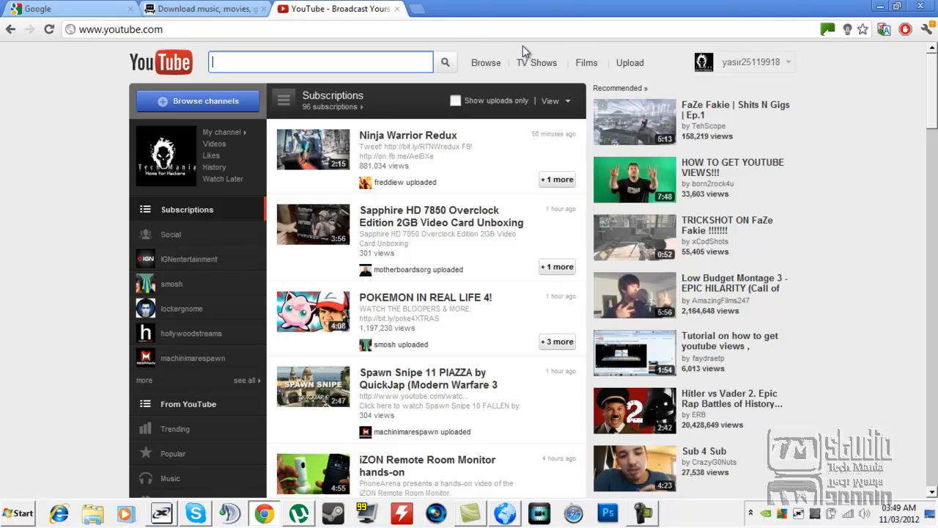
mouse_move(538, 118)
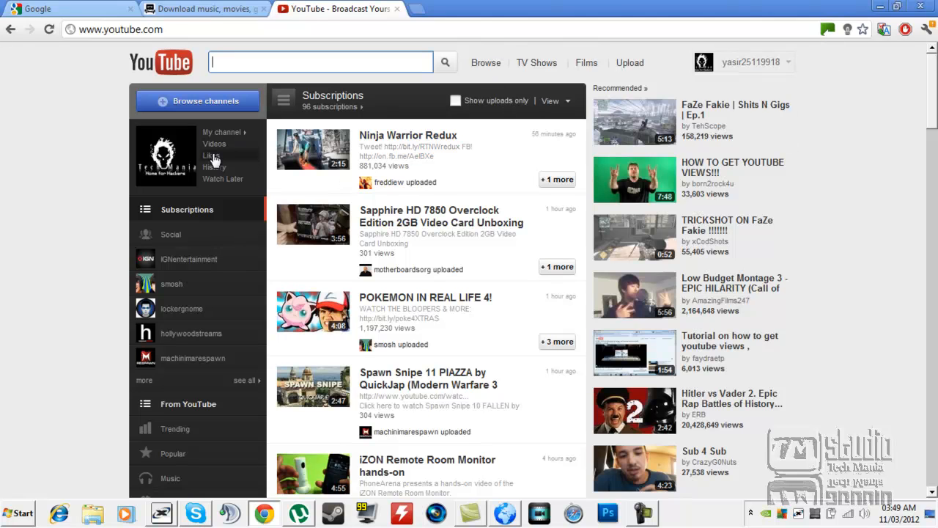
mouse_move(828, 51)
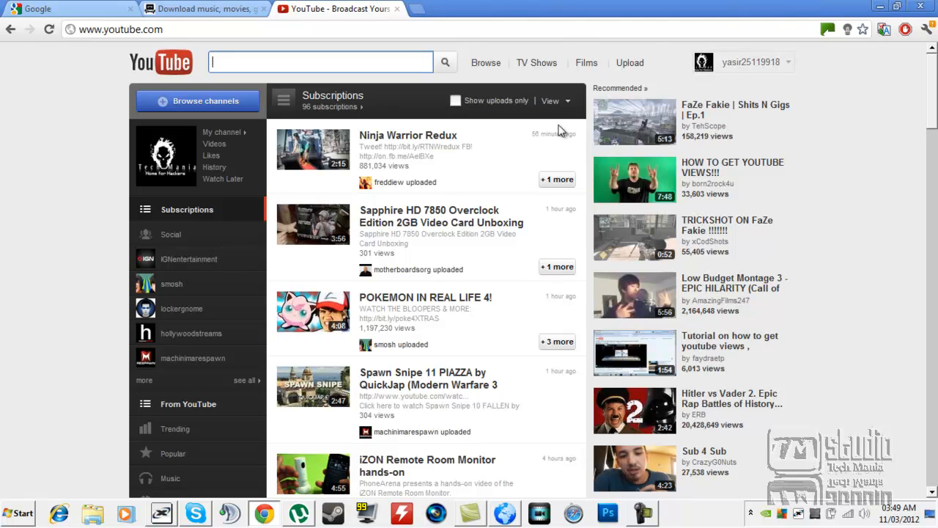
mouse_move(806, 14)
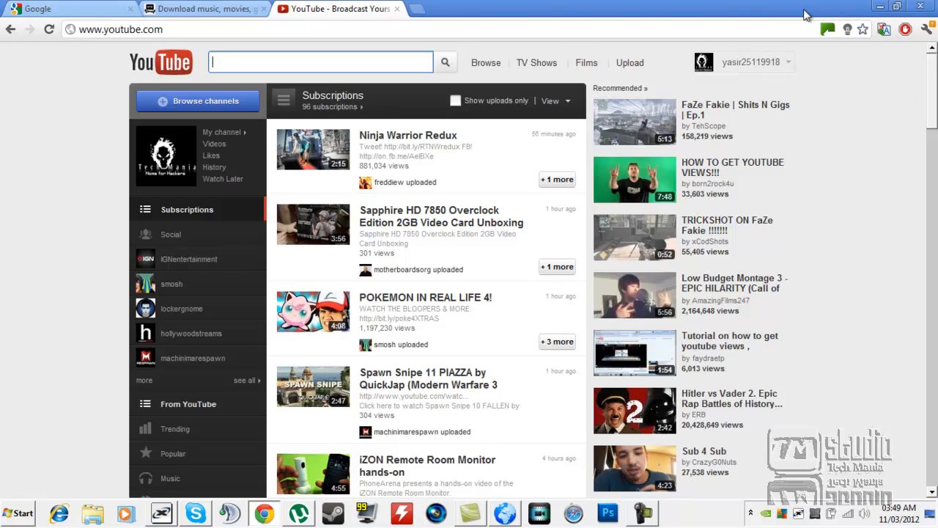
mouse_move(823, 42)
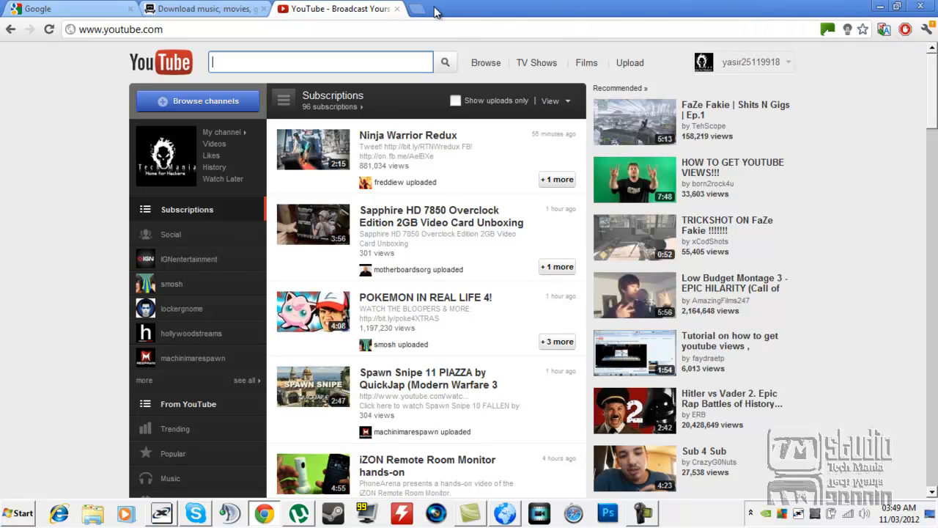
click(66, 8)
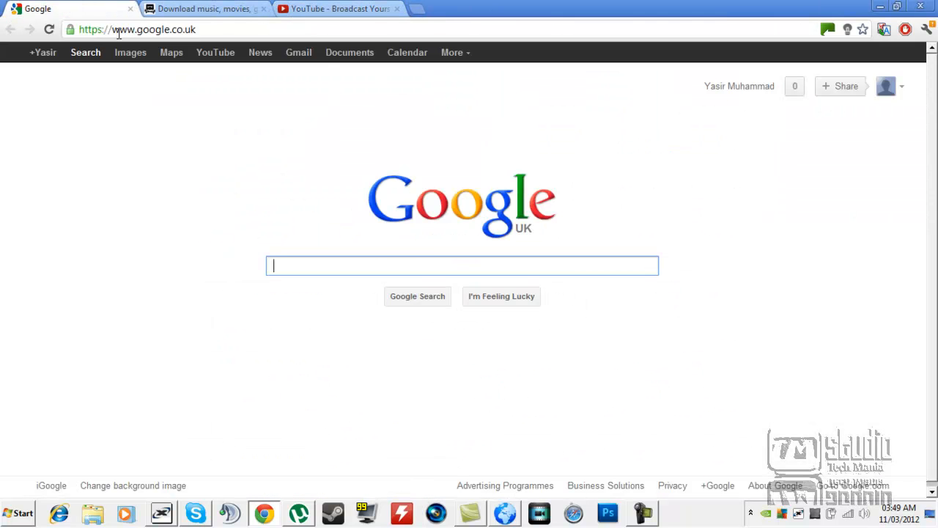
mouse_move(673, 61)
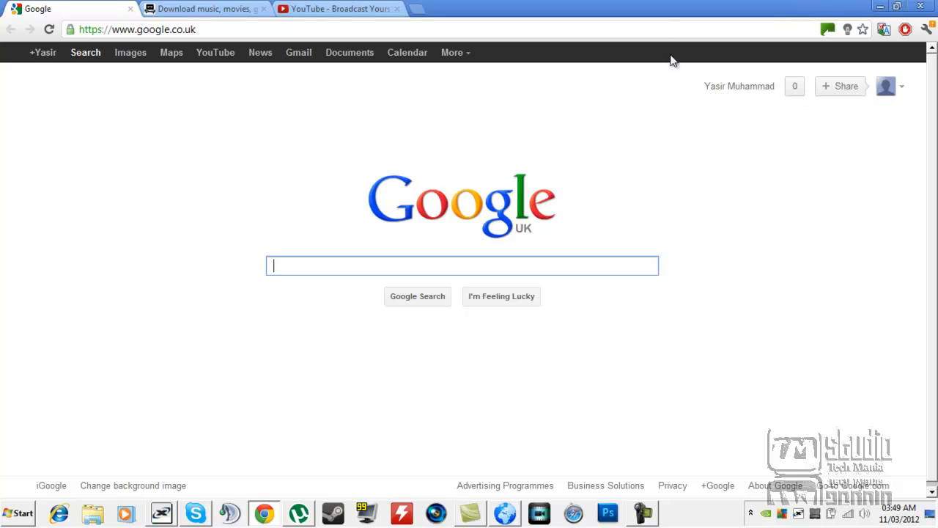
mouse_move(585, 238)
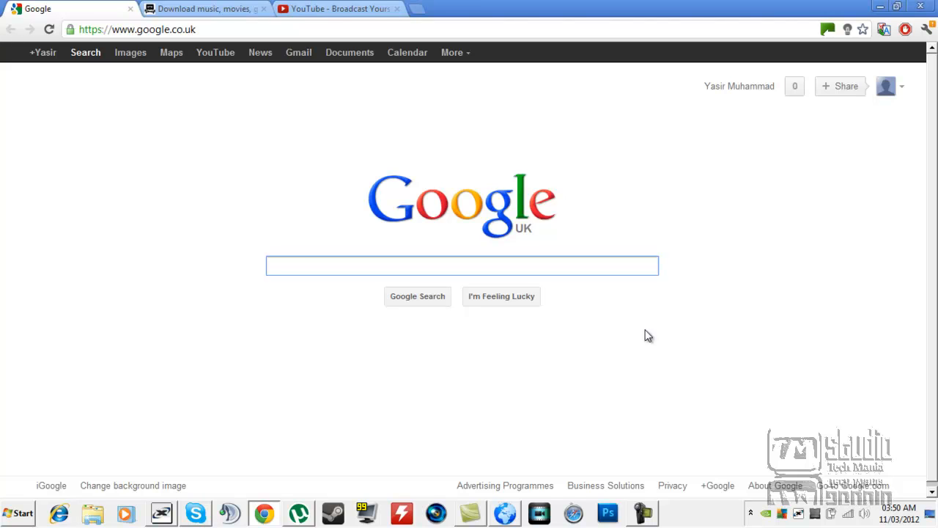
click(462, 265)
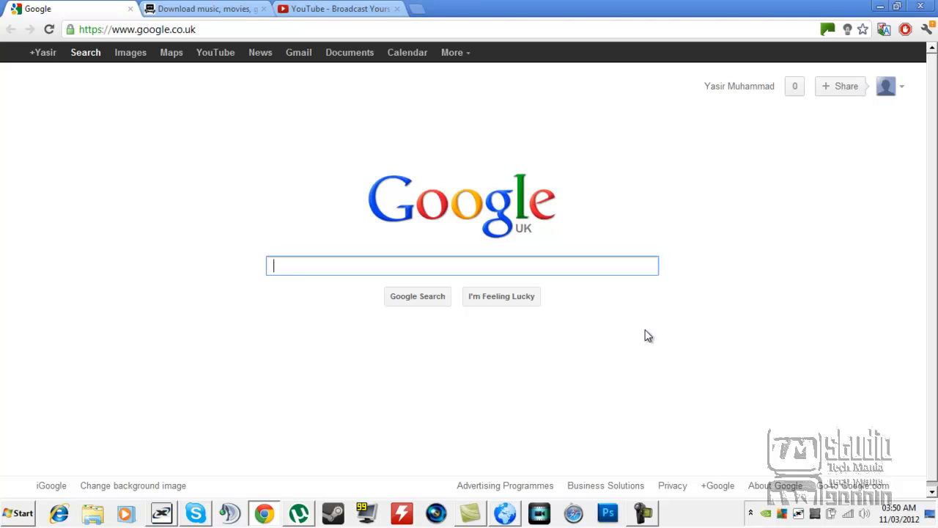
mouse_move(832, 73)
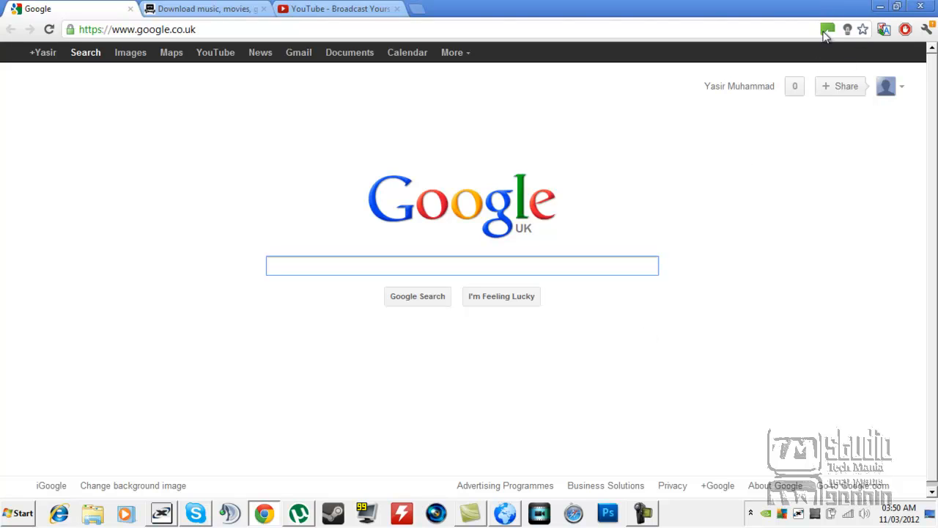
mouse_move(323, 265)
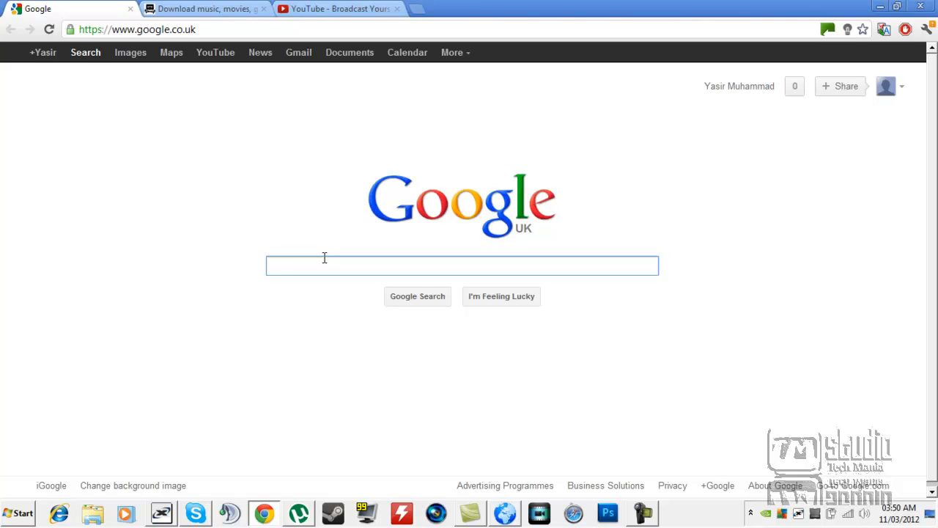
click(462, 265)
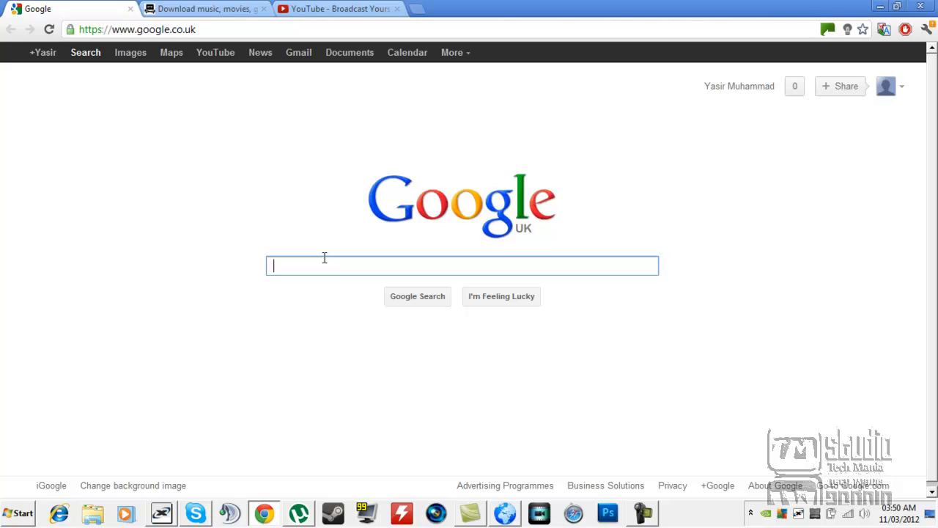